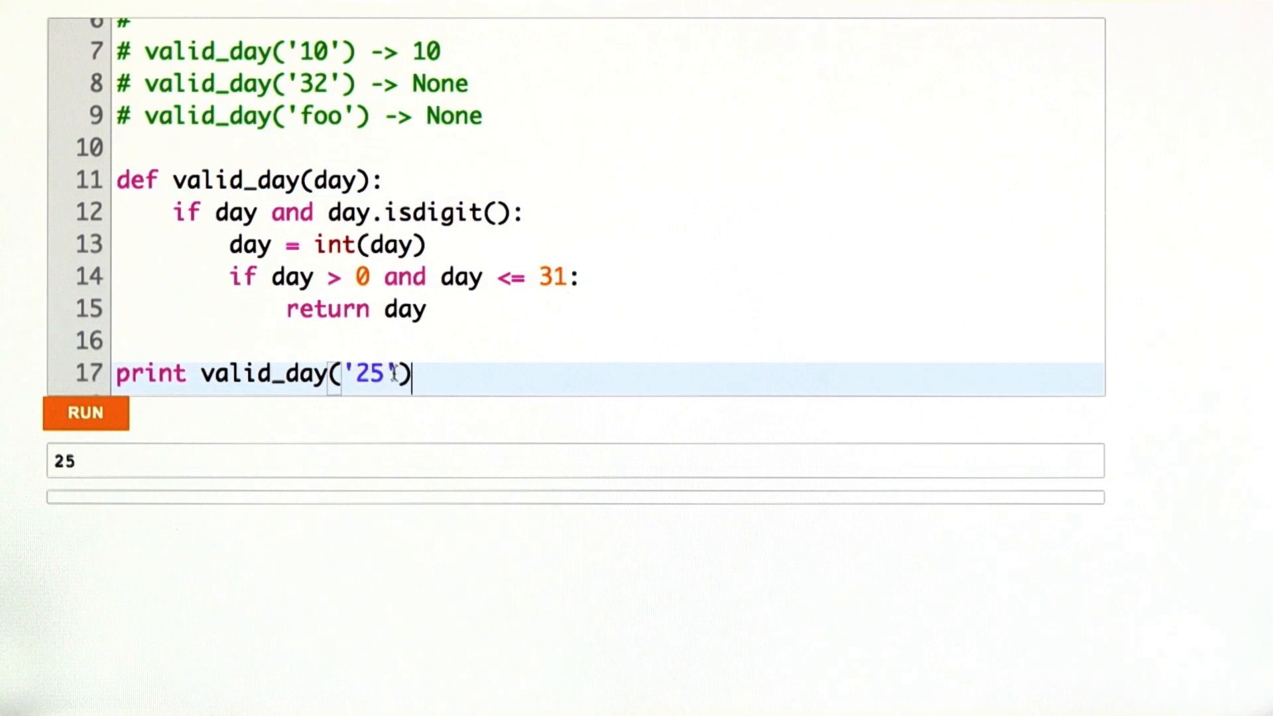
Run valid_day on '0' instead of '25', printing None, then enter 'foo' as the argument
key("Backspace")
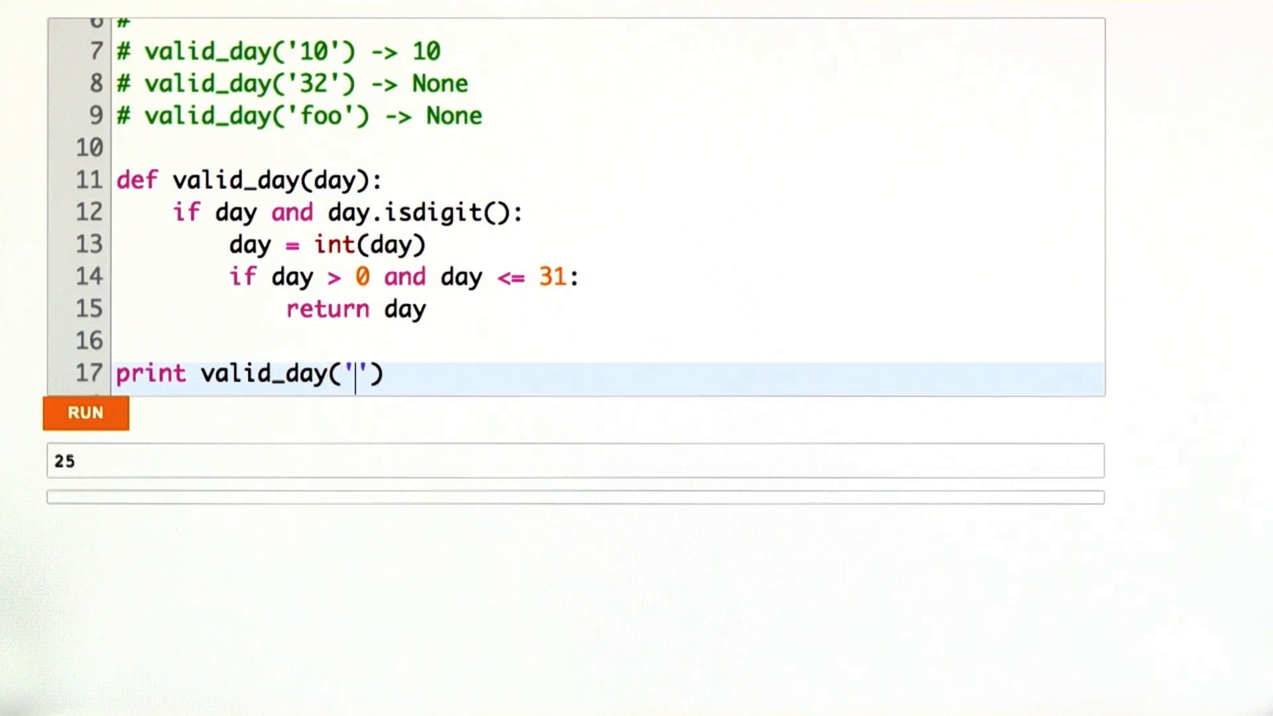
type("0")
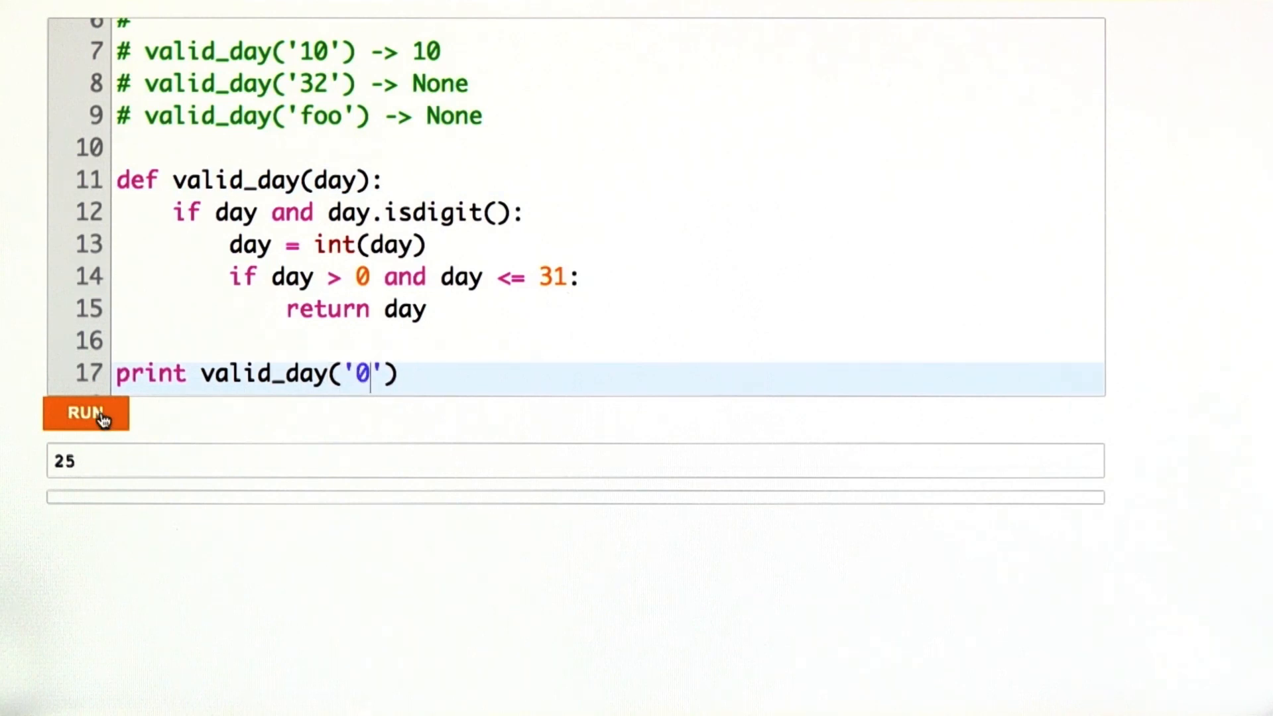
left_click(85, 413)
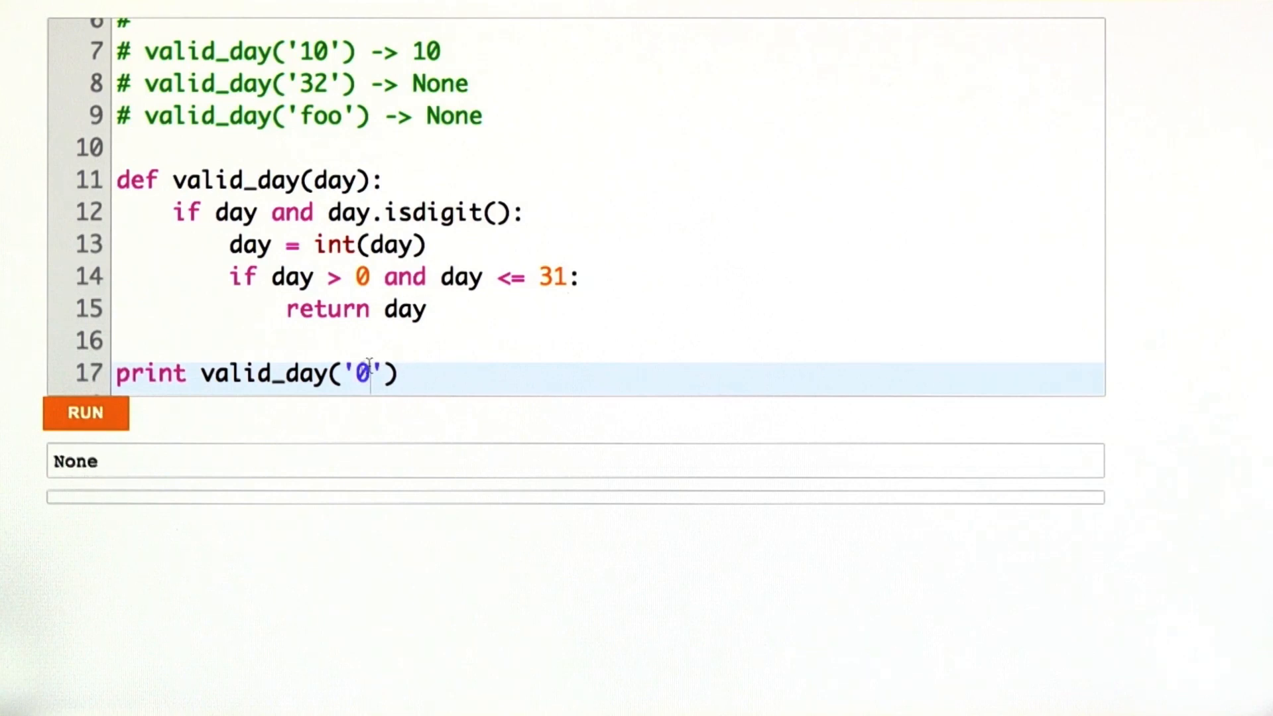
type("f")
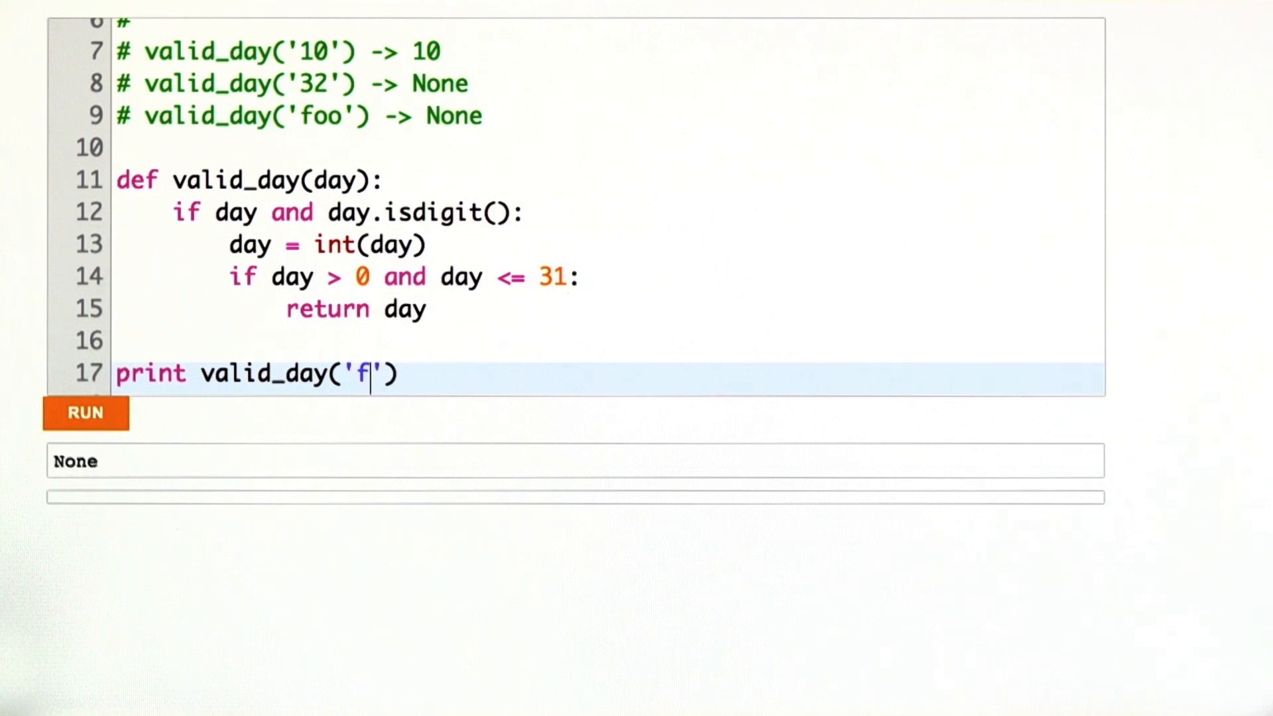
type("oo")
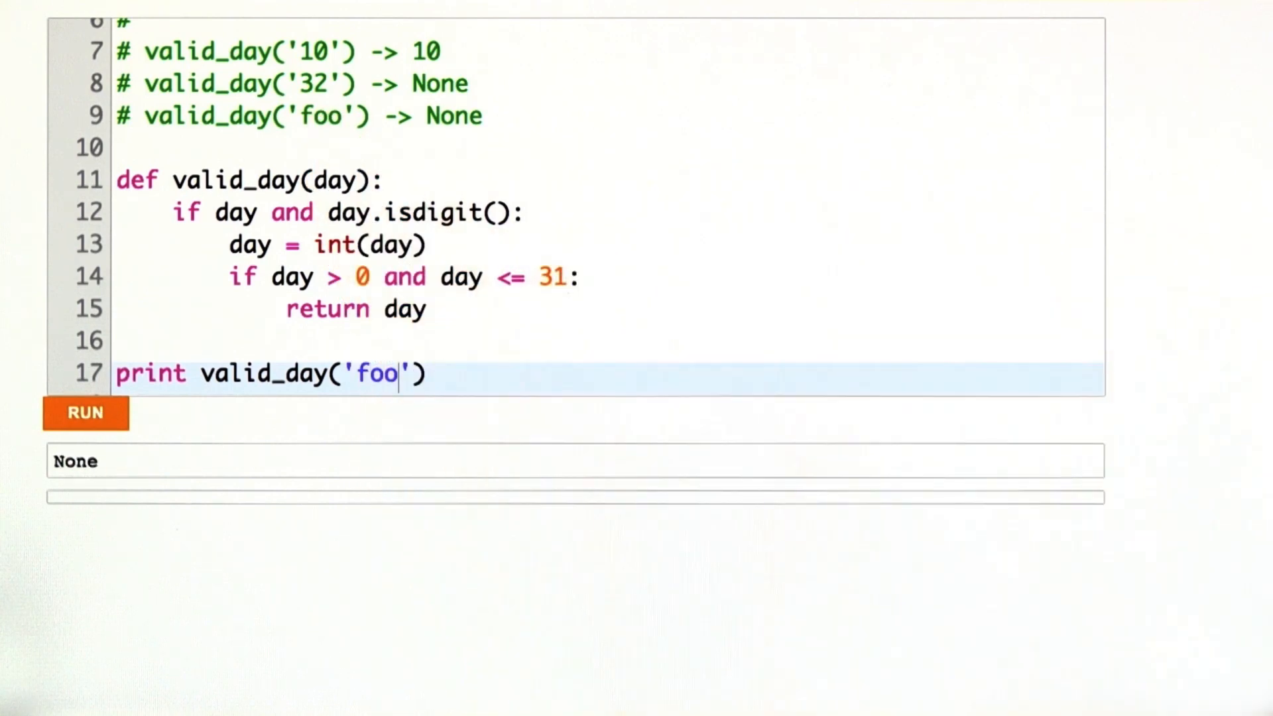
mouse_move(110, 421)
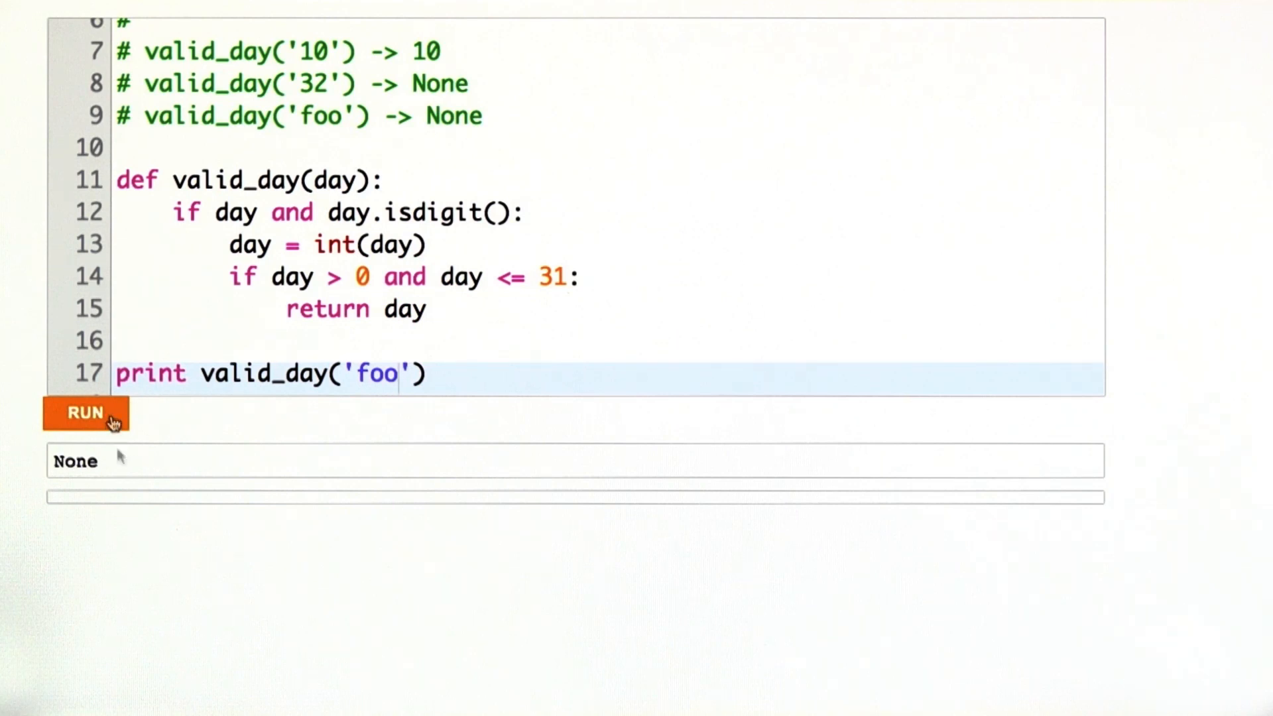
Replace the 'foo' argument with '31' and run, printing 31
double_click(376, 373)
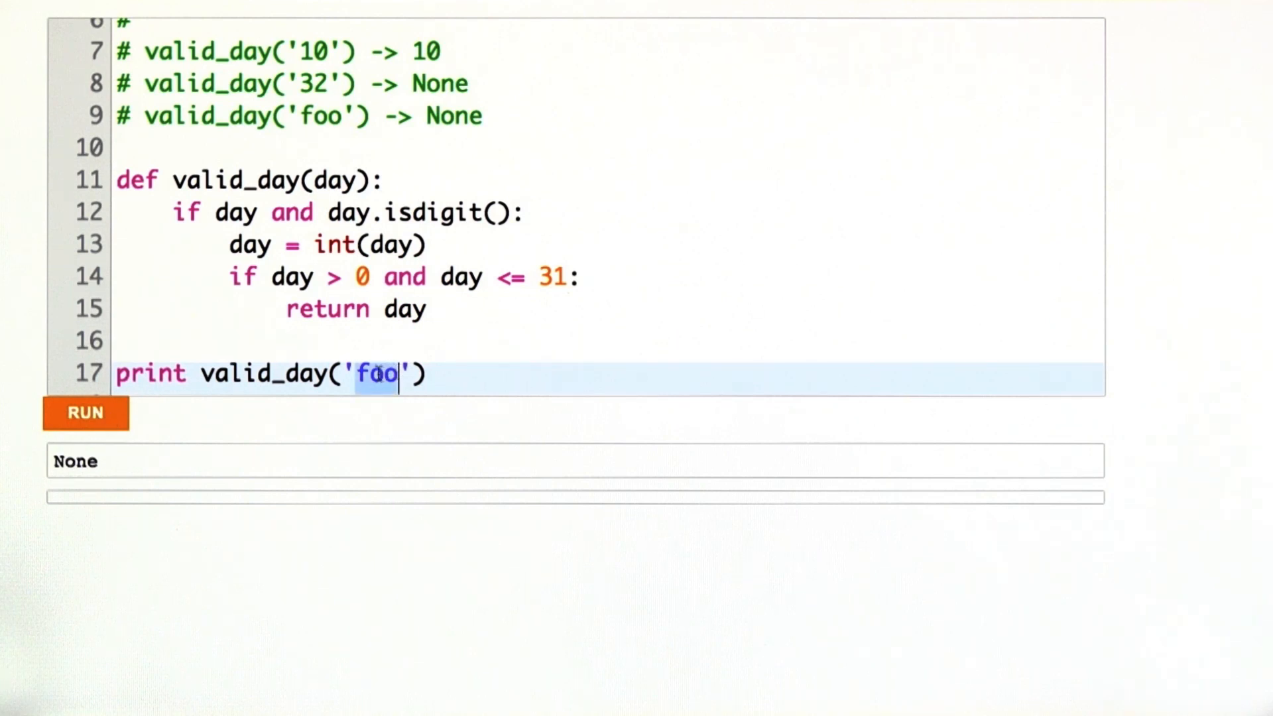
type("31")
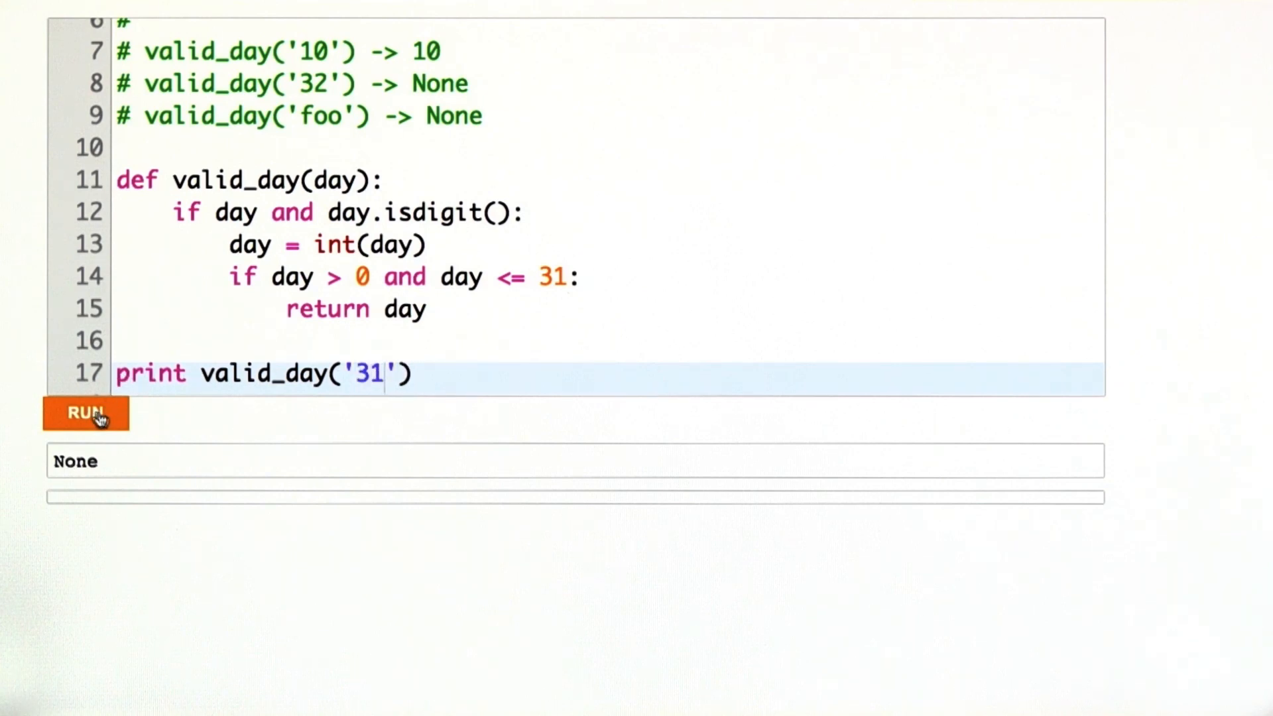
left_click(85, 413)
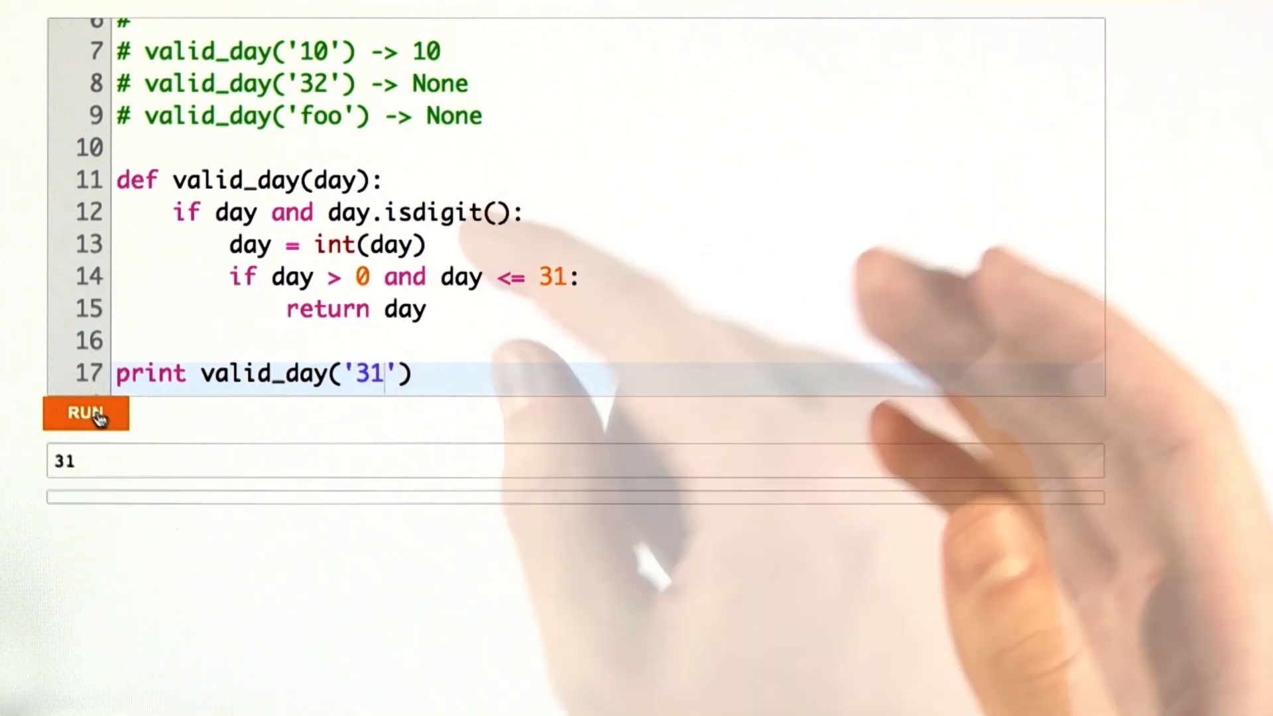